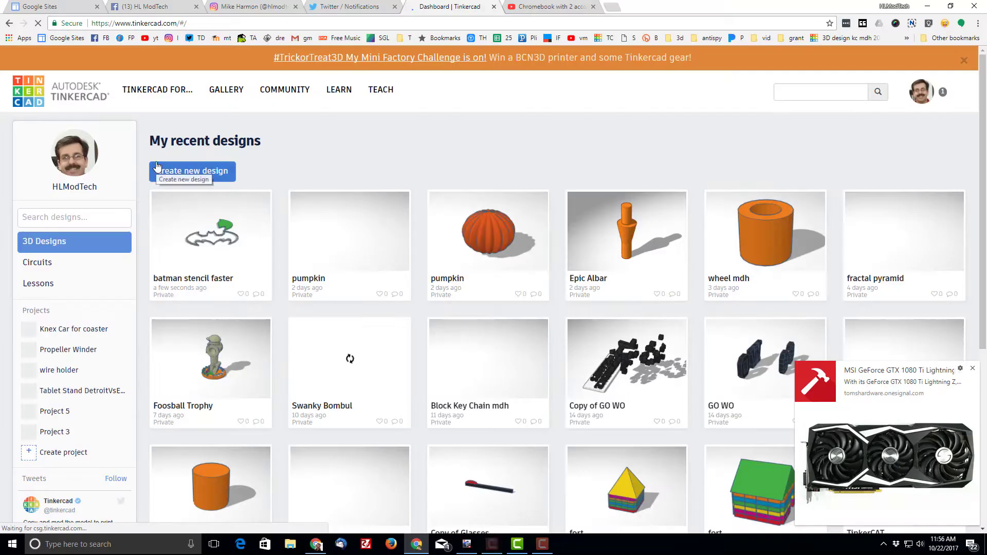
mouse_move(175, 192)
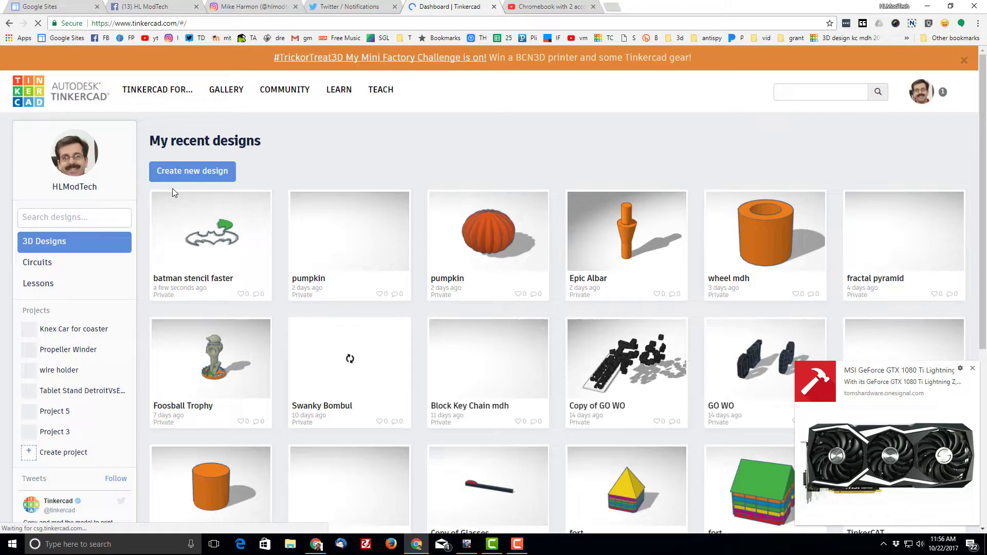
Create a new empty 3D design from the dashboard
click(192, 170)
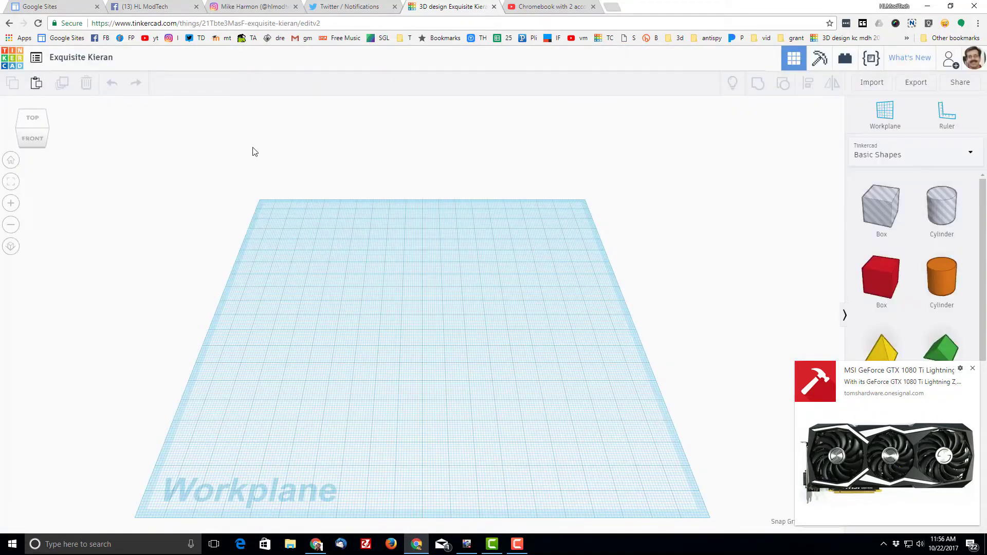
mouse_move(715, 326)
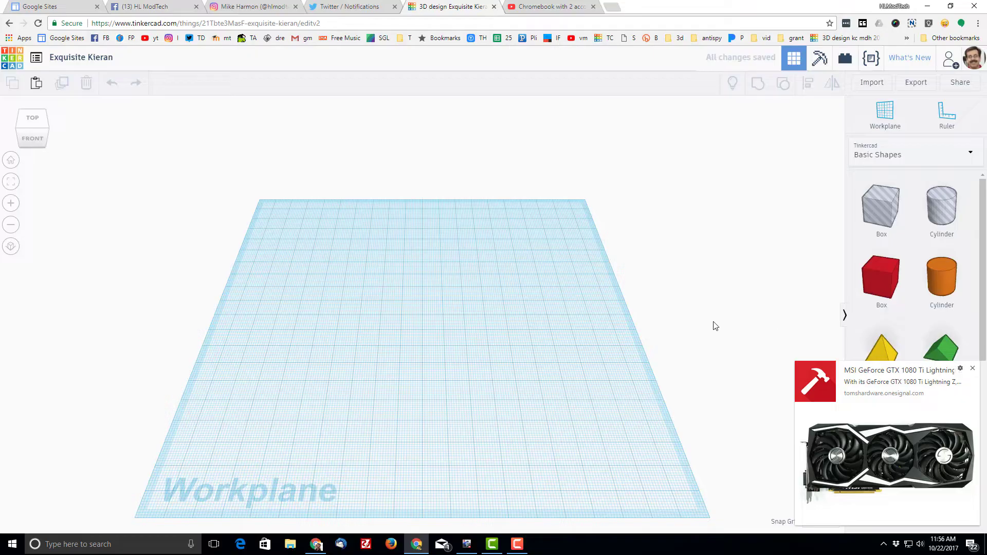
mouse_move(972, 372)
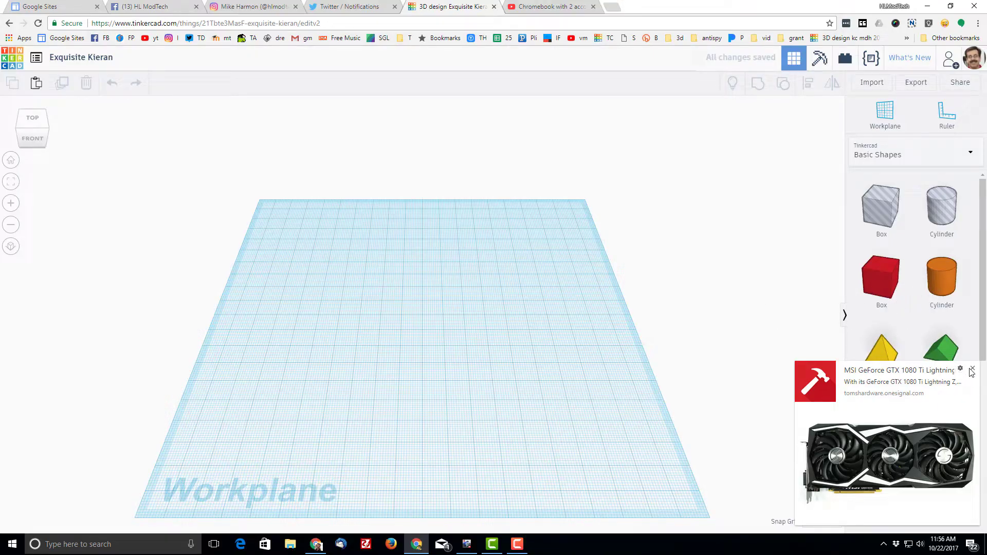
Place a sphere sized 45, make it a ribbed orange pumpkin, and duplicate it
click(972, 371)
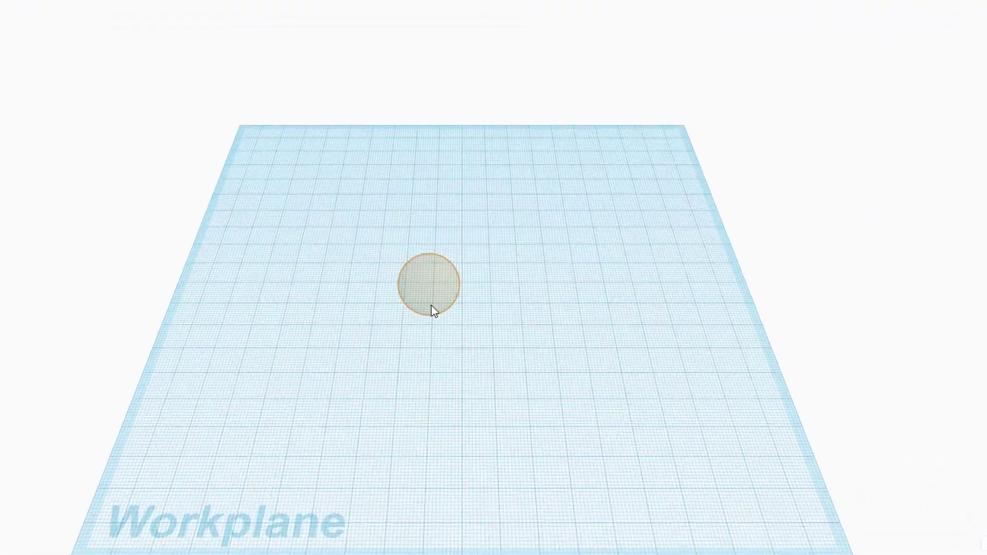
click(431, 287)
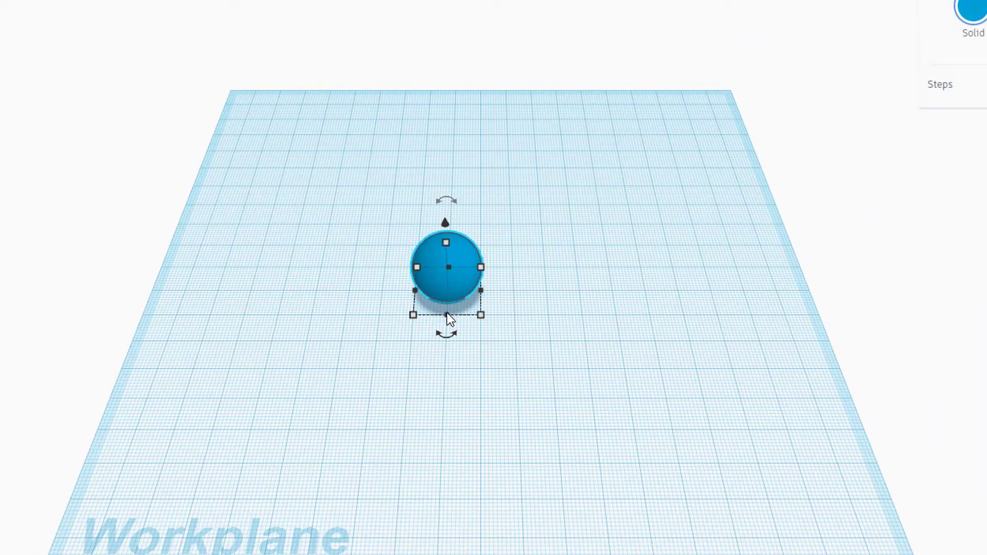
click(481, 315)
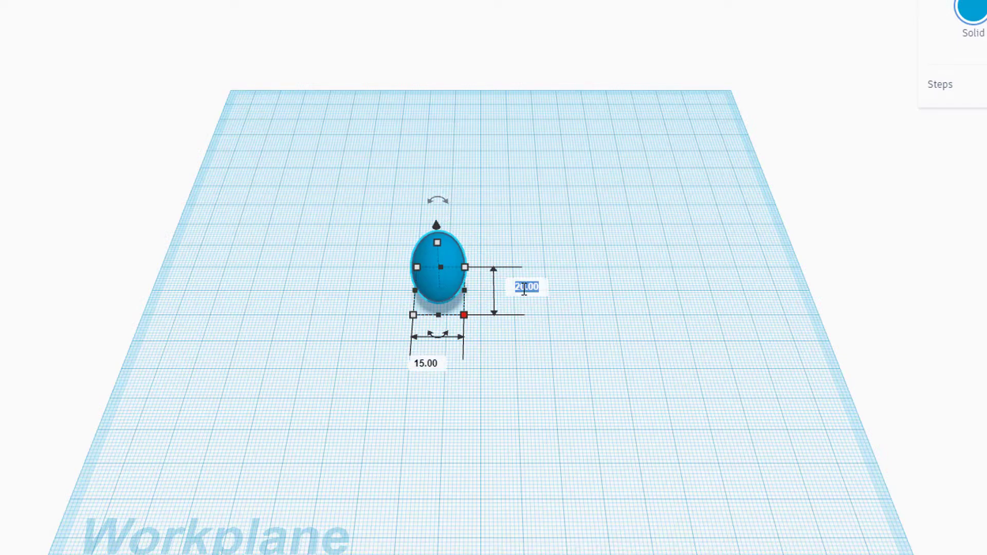
text(45)
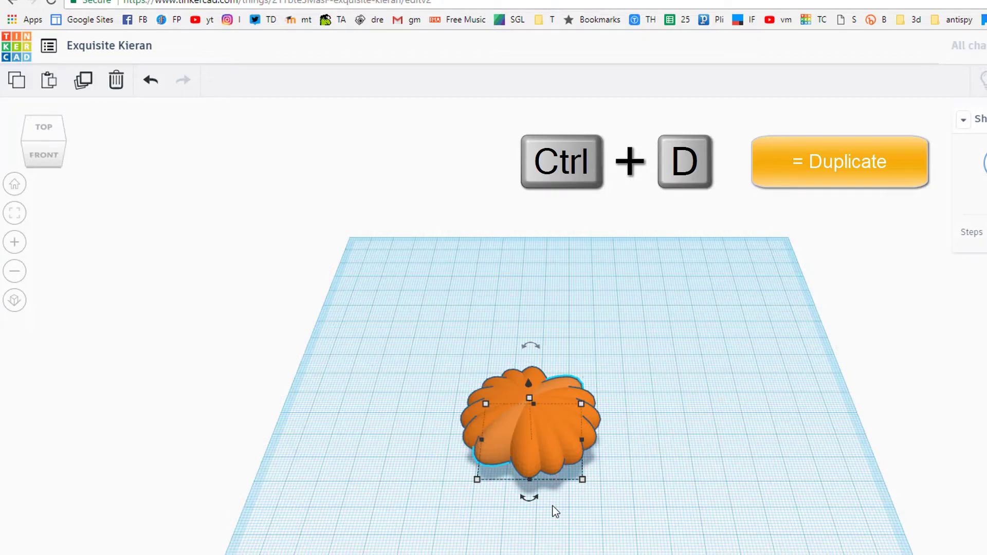
key(ctrl+d)
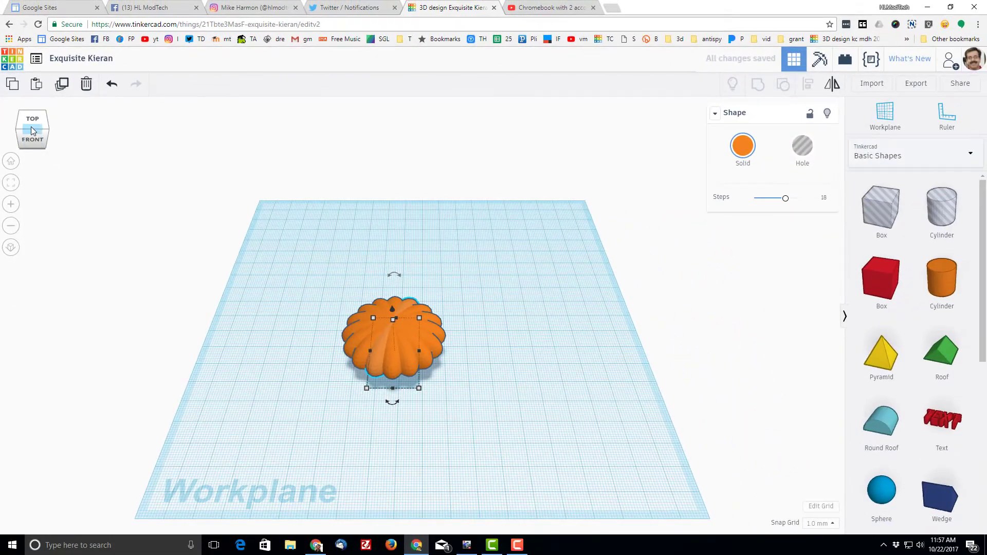
Switch to the front view of the pumpkin using the view cube
click(32, 139)
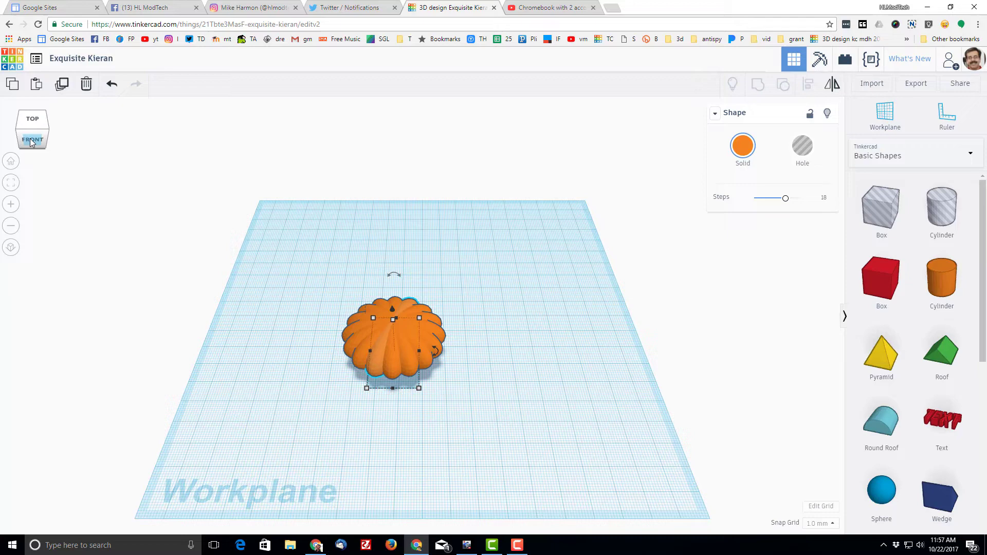
click(32, 139)
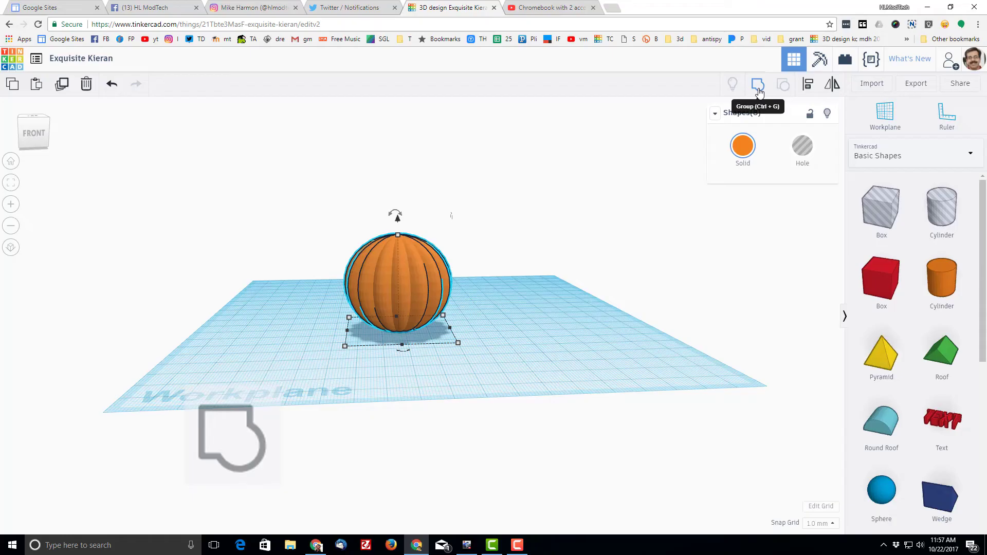
Group the pumpkin copies into one shape and duplicate it as a hole
click(758, 84)
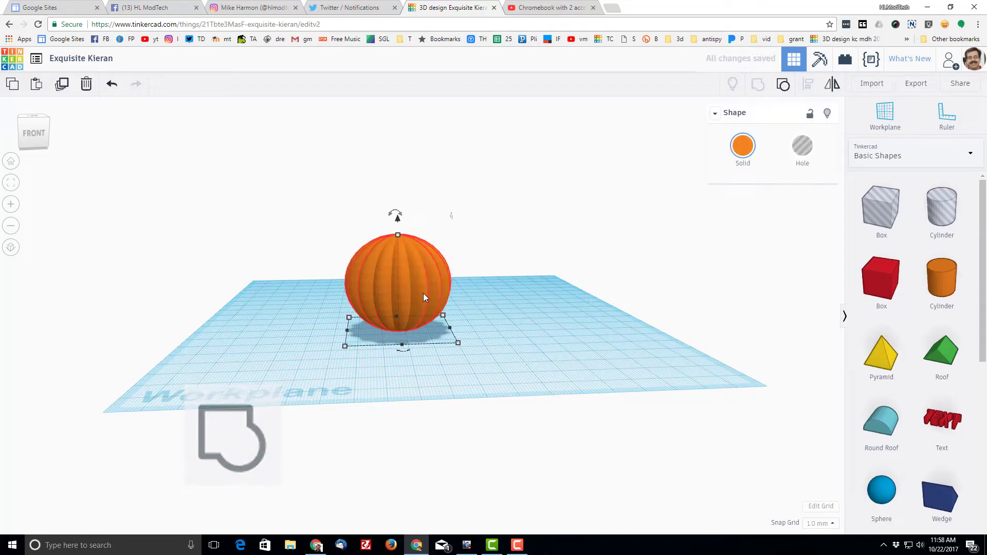
key(ctrl+d)
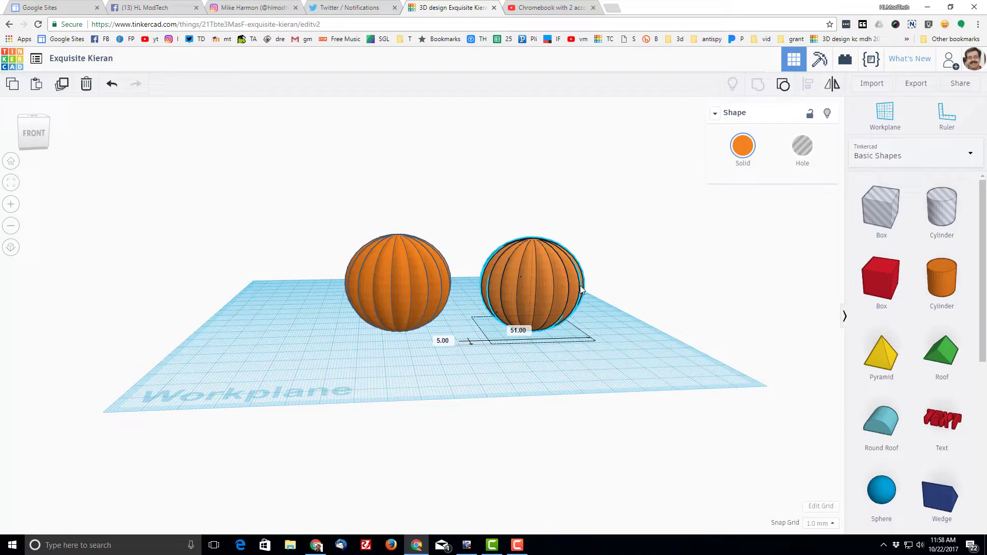
click(802, 146)
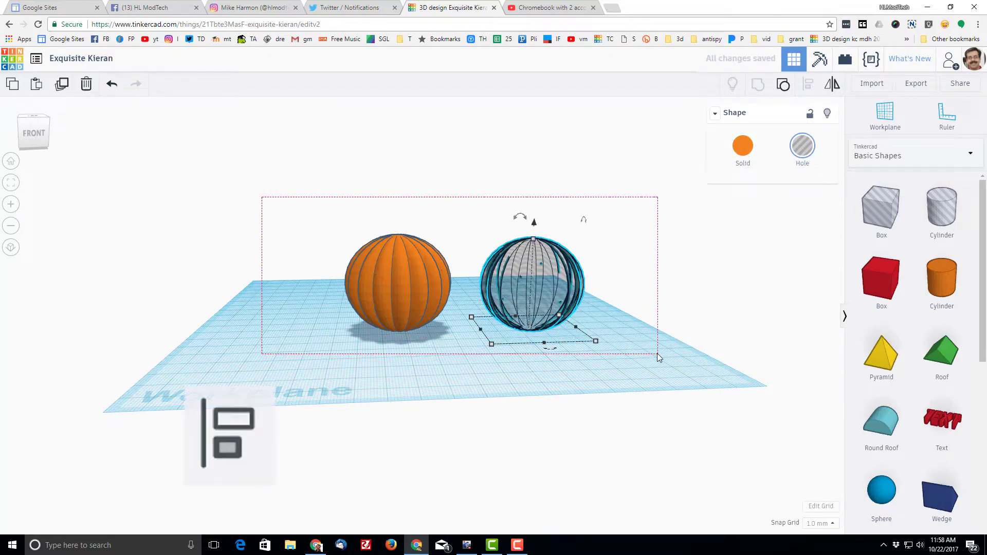
Align the hole copy centred in the solid pumpkin and group them to hollow it
click(809, 83)
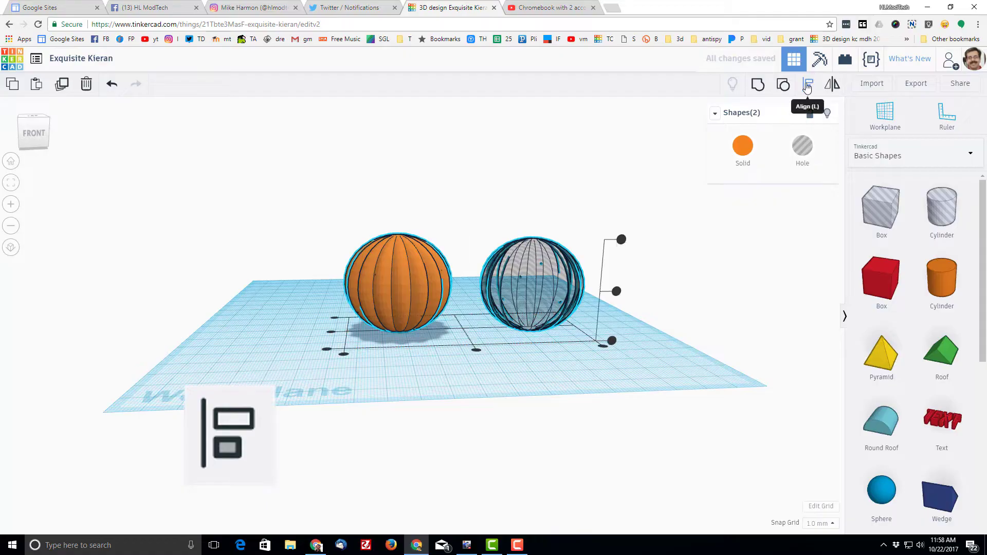
click(809, 83)
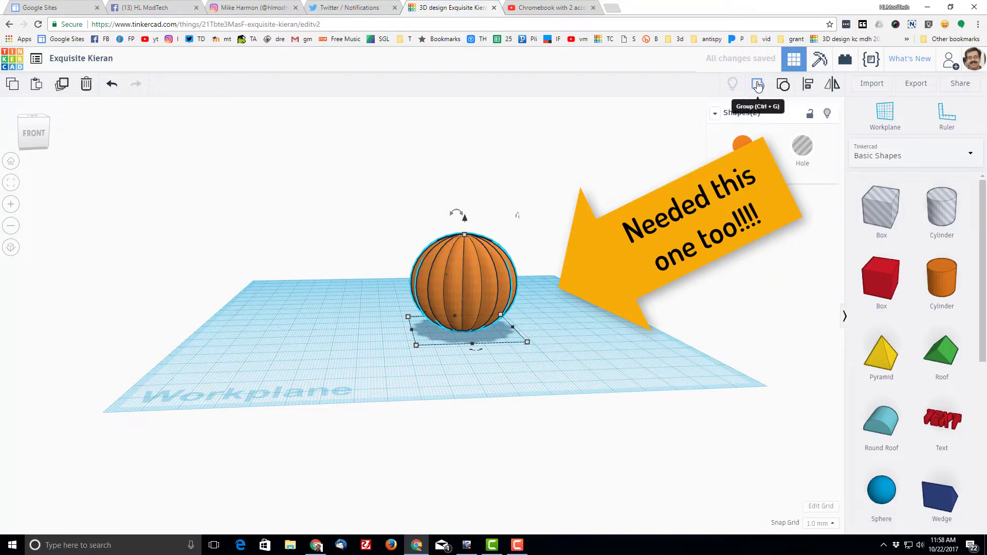
click(758, 83)
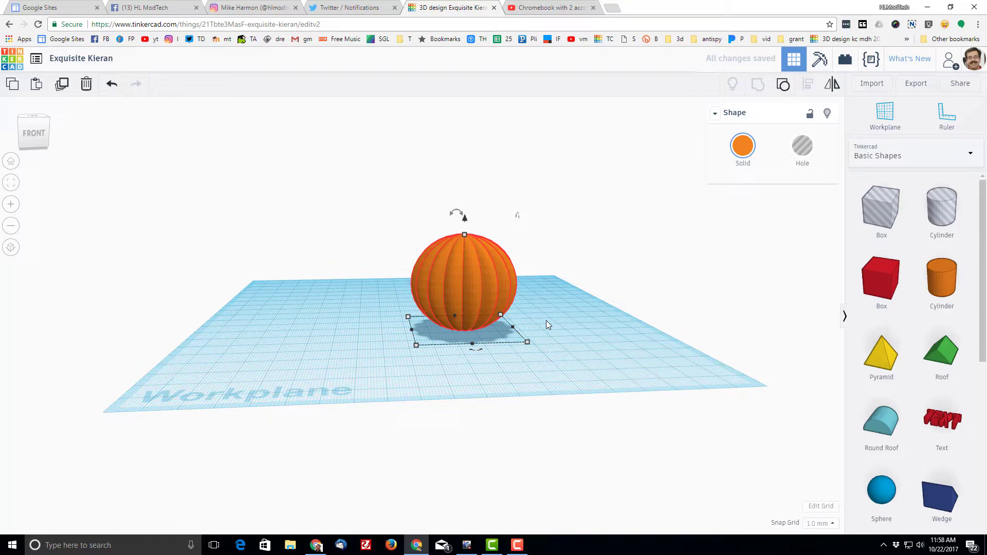
mouse_move(449, 275)
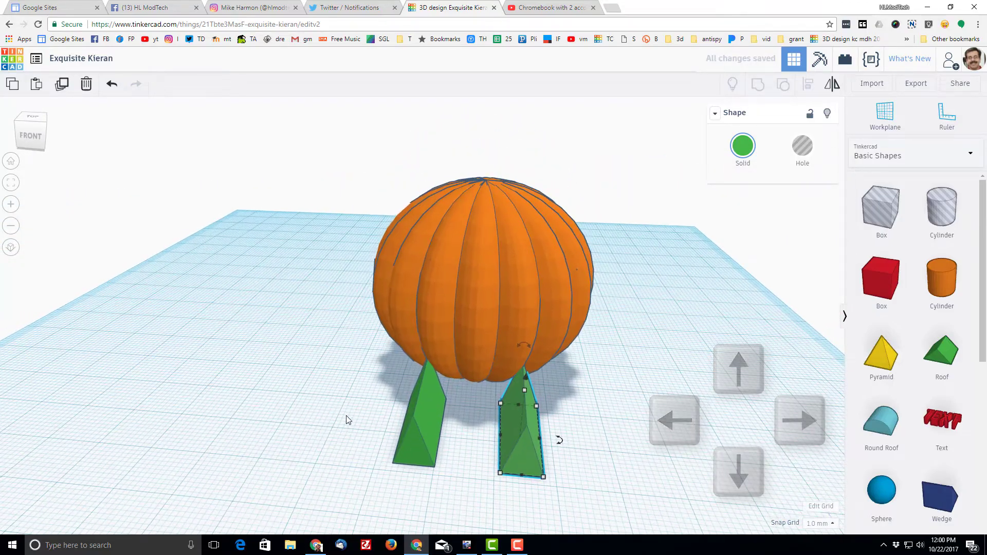
Make both triangle eye shapes holes and group them into the pumpkin
click(802, 150)
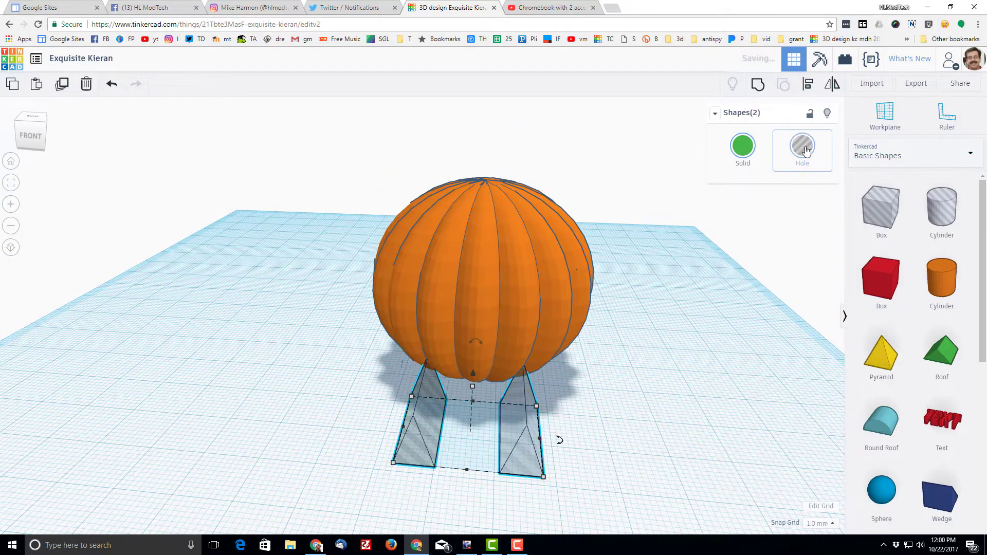
mouse_move(808, 84)
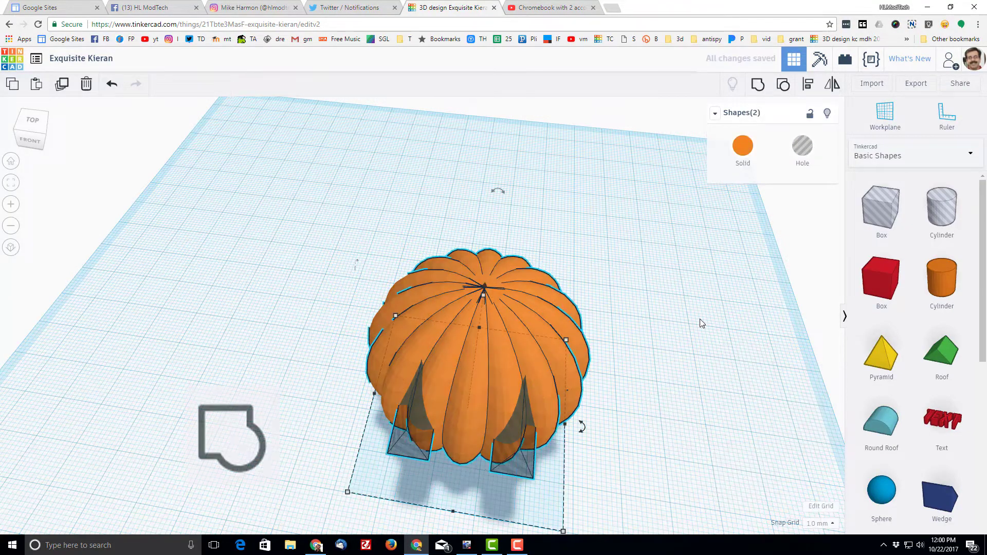
mouse_move(758, 83)
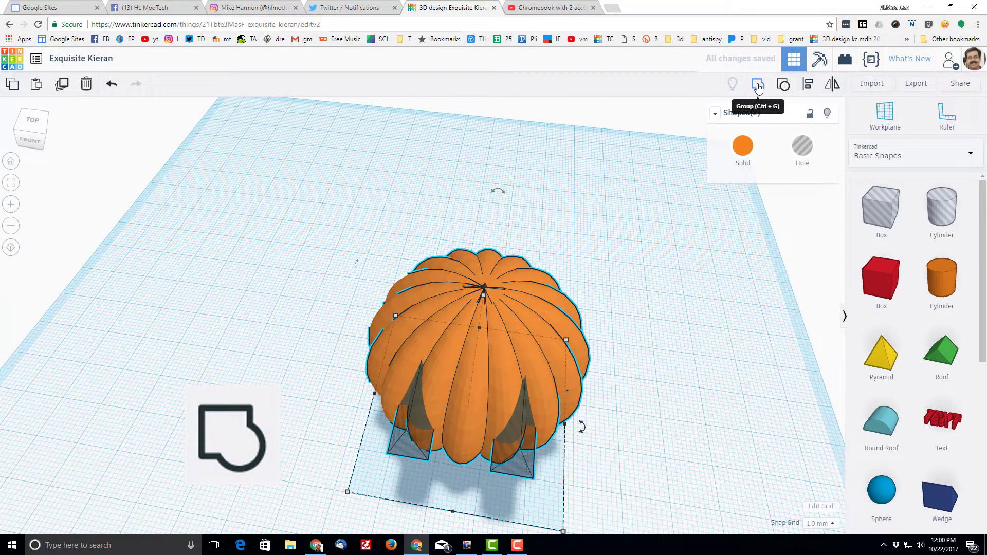
click(758, 83)
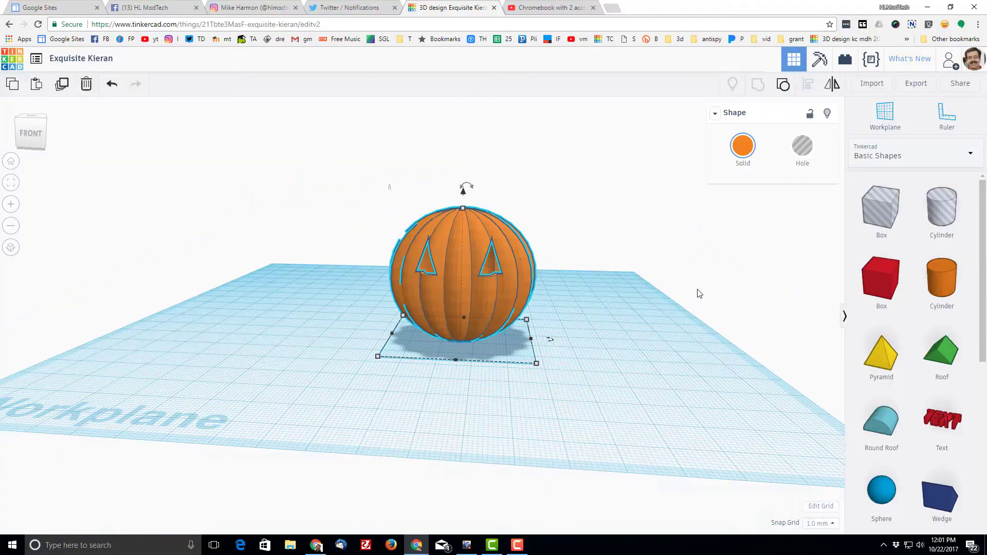
mouse_move(882, 422)
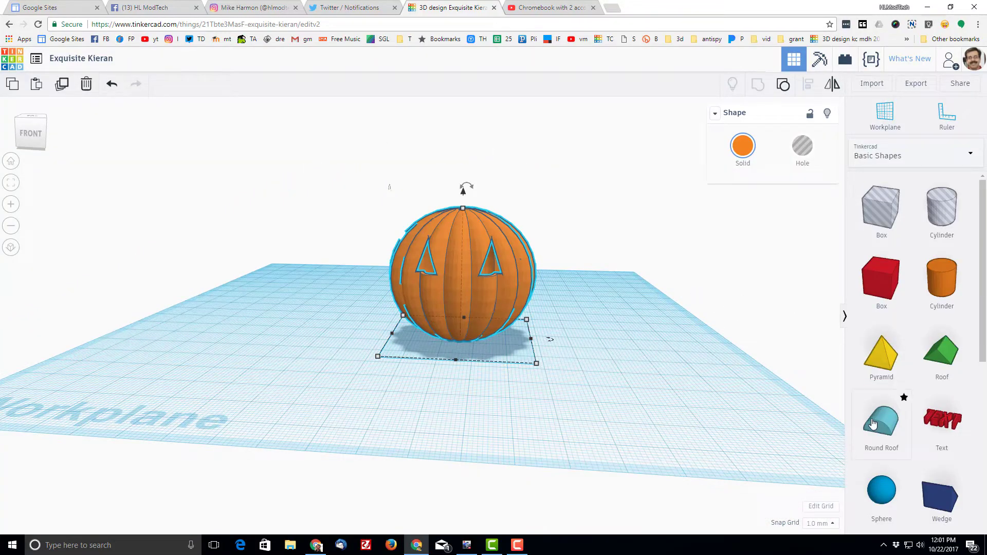
Add a round roof shape, centre it under the pumpkin, and colour it yellow
click(882, 421)
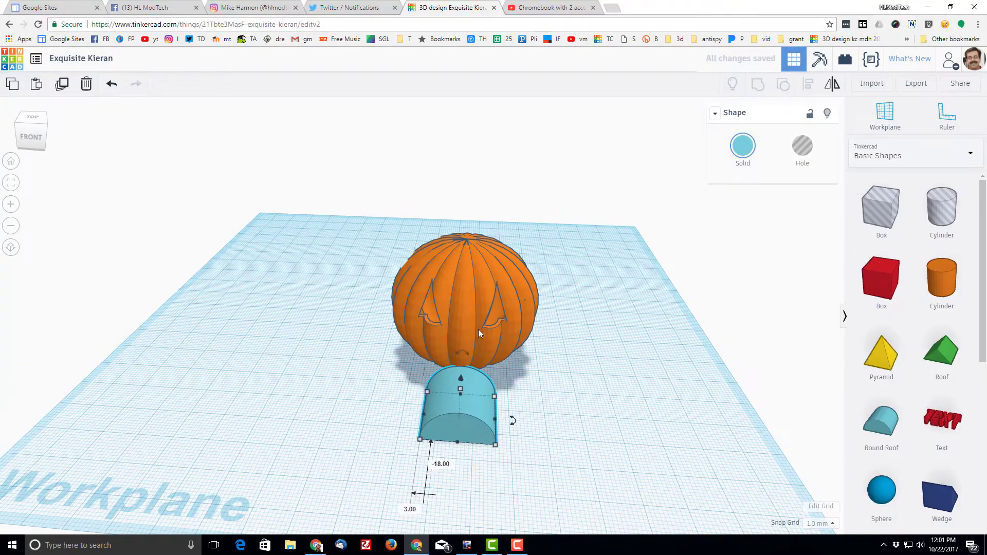
click(810, 83)
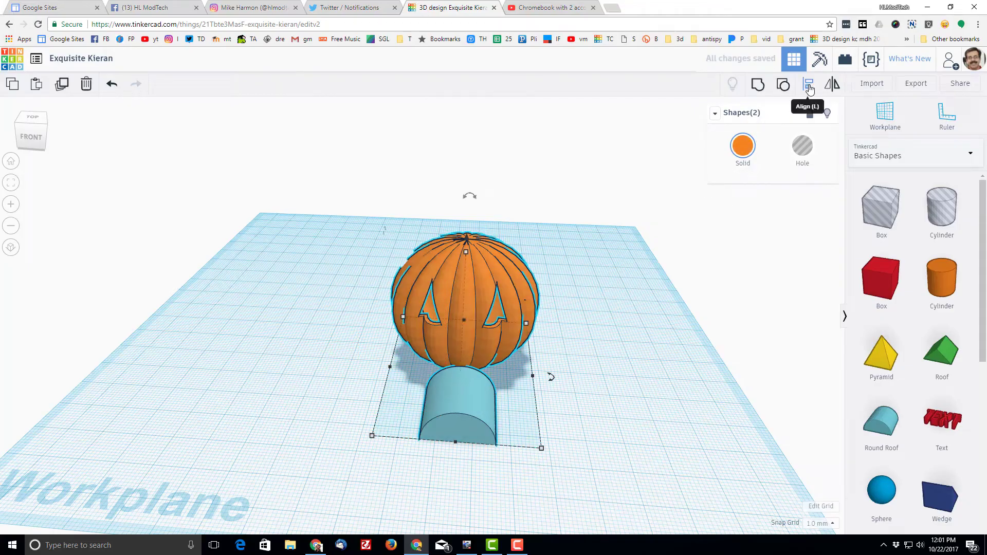
click(809, 84)
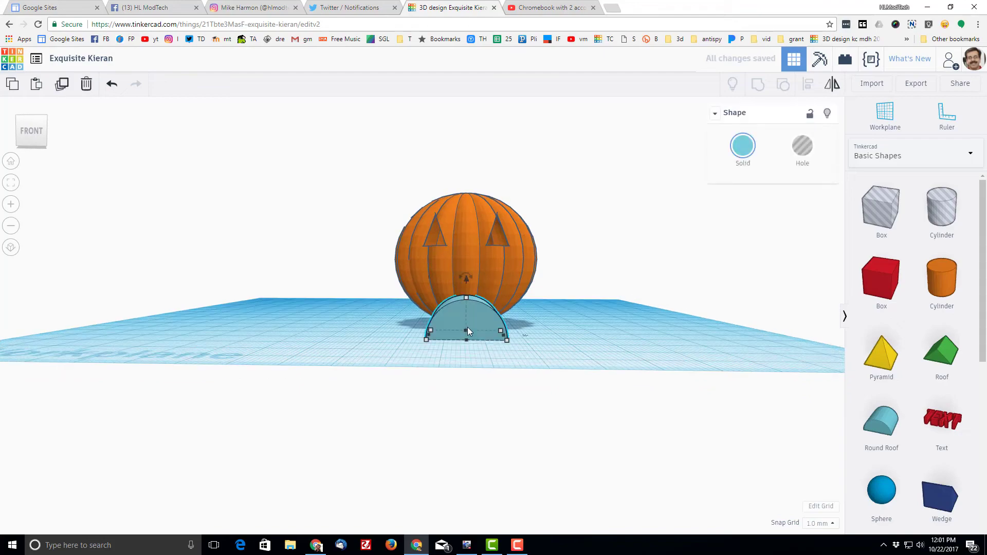
mouse_move(482, 347)
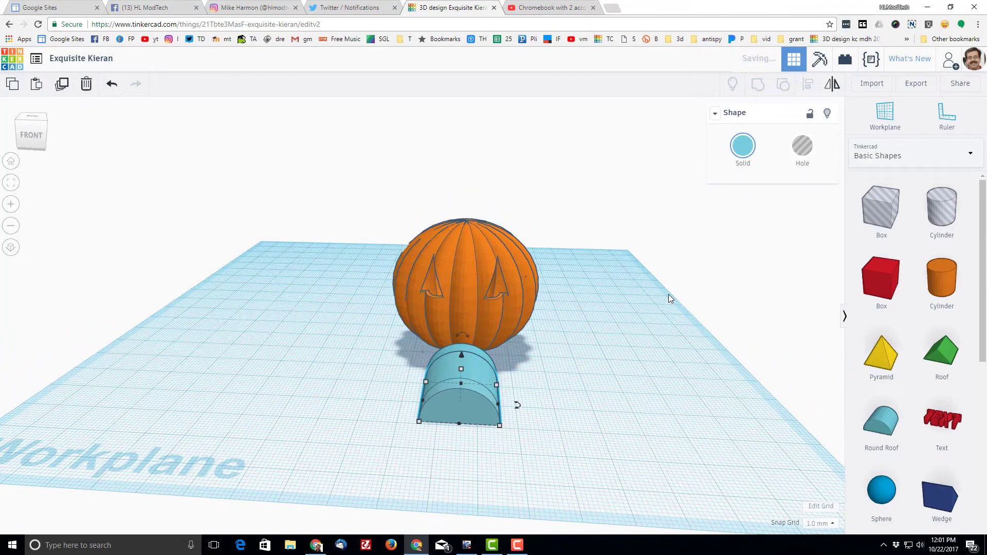
click(743, 145)
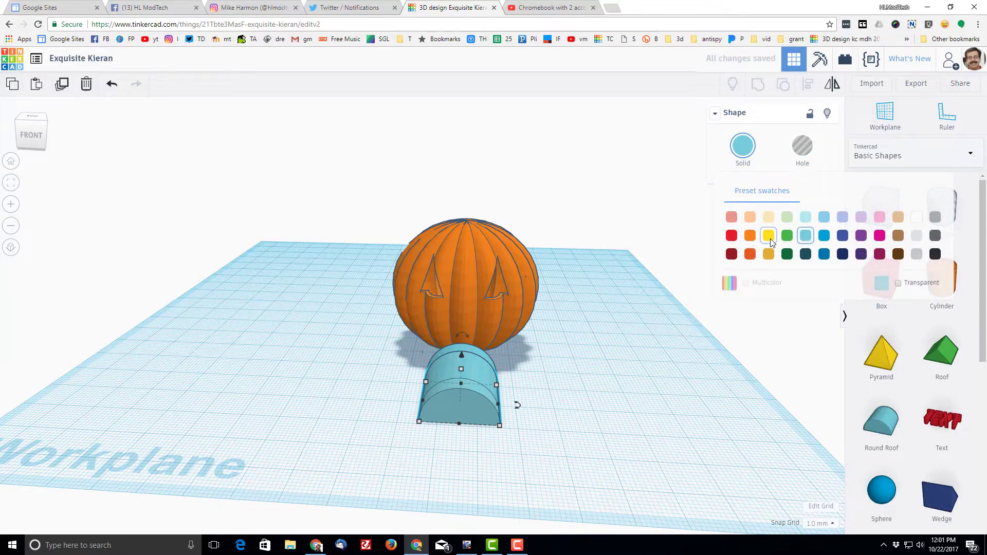
click(769, 235)
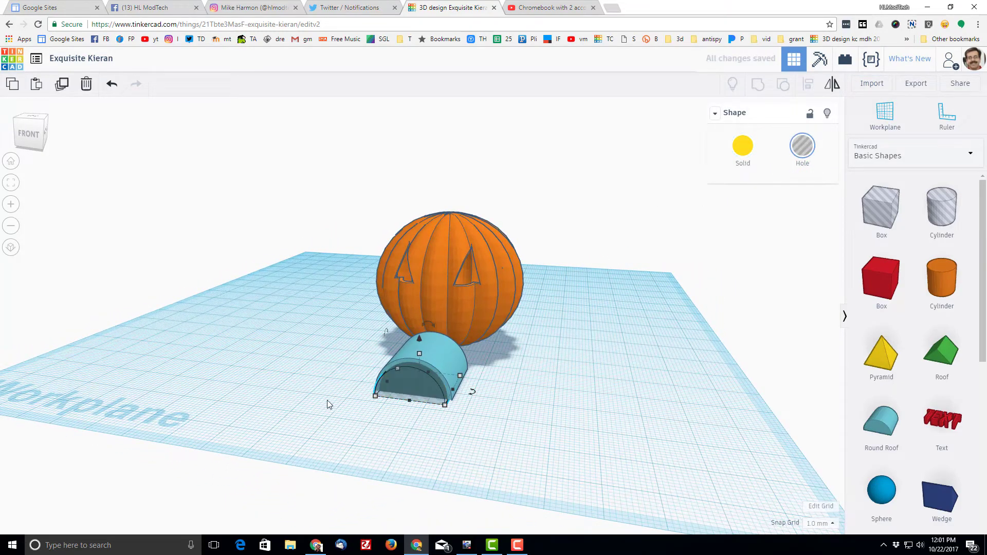
Turn the smile shape into a hole and lift it into the pumpkin's lower face
click(758, 84)
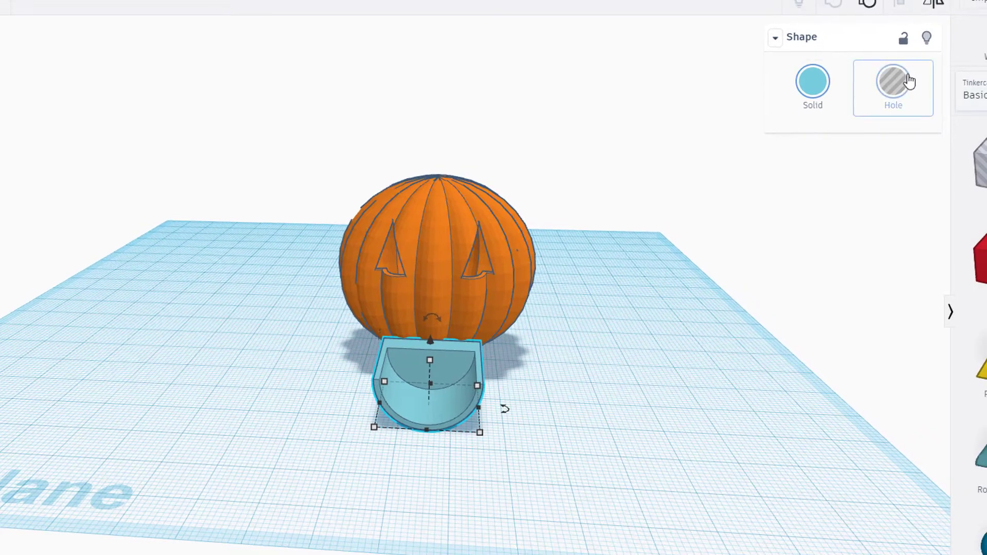
click(893, 82)
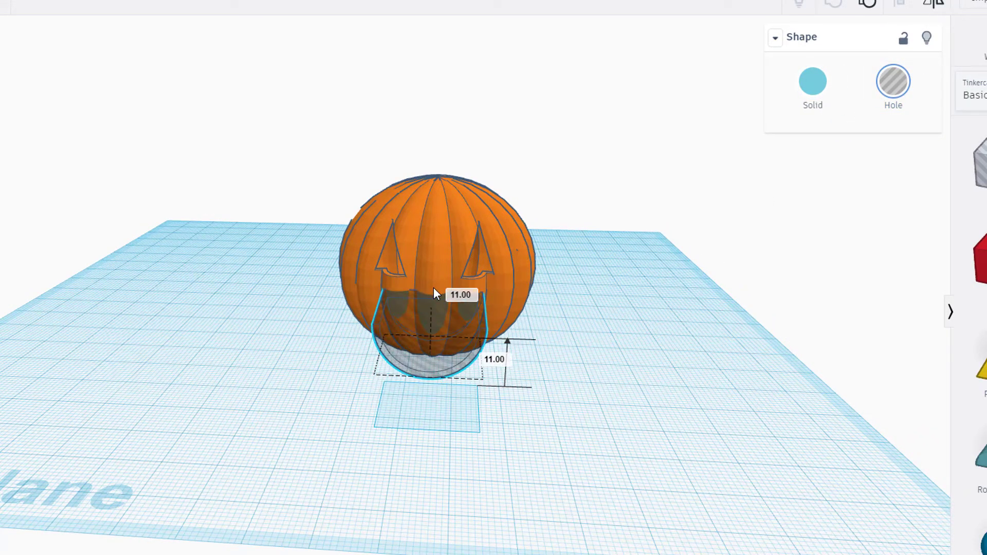
click(431, 350)
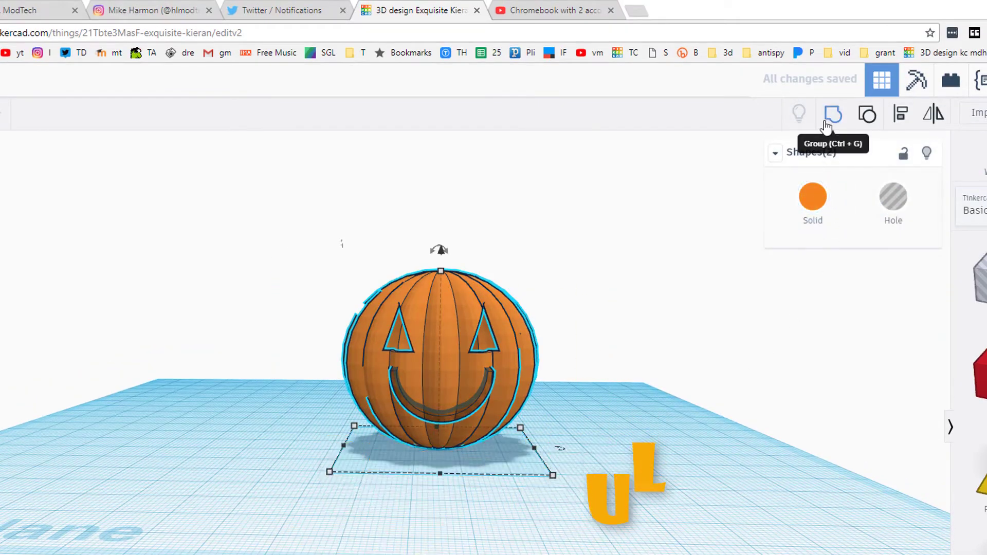
Group the smile hole with the pumpkin to cut the grin below the eyes
click(832, 114)
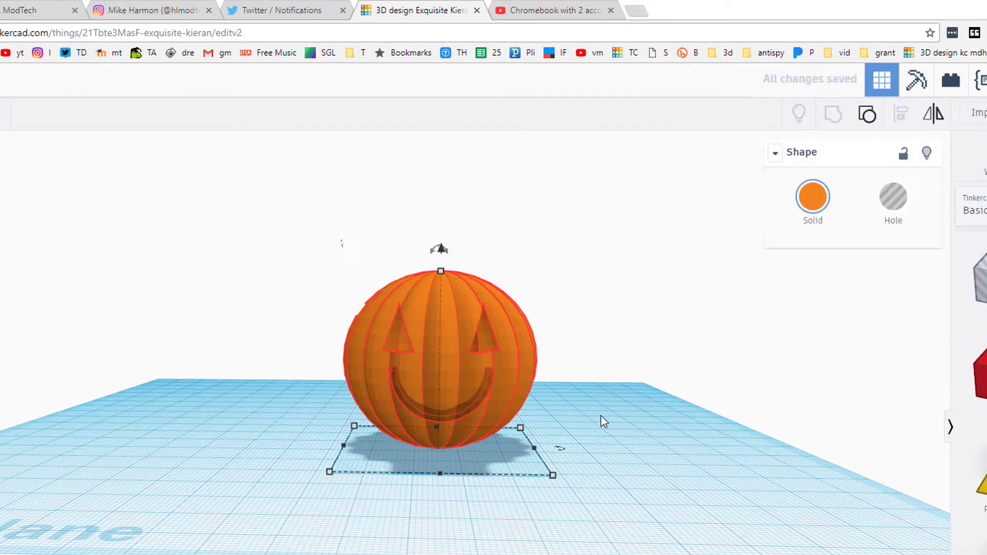
mouse_move(659, 401)
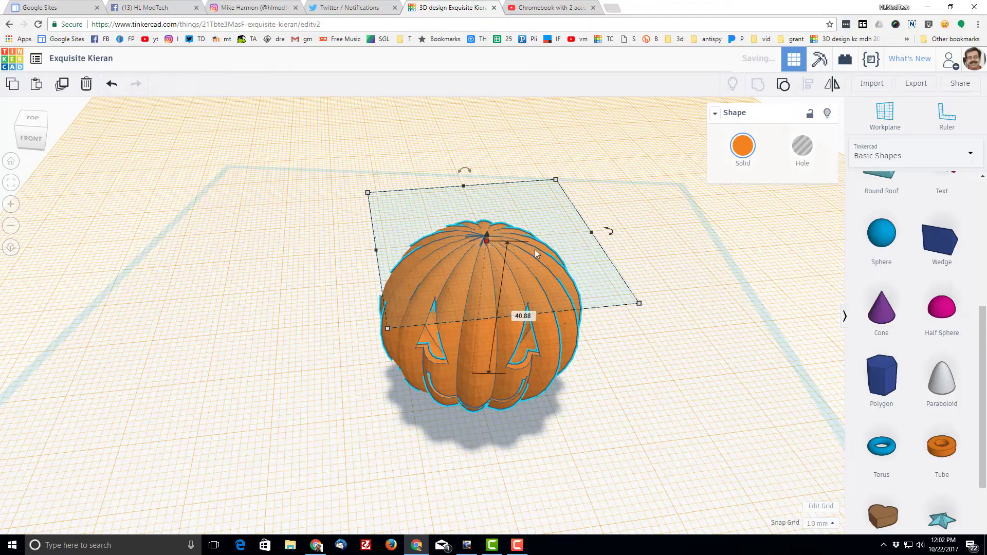
Add a short hexagonal prism stem, colour it dark green, and centre it on the pumpkin
click(881, 377)
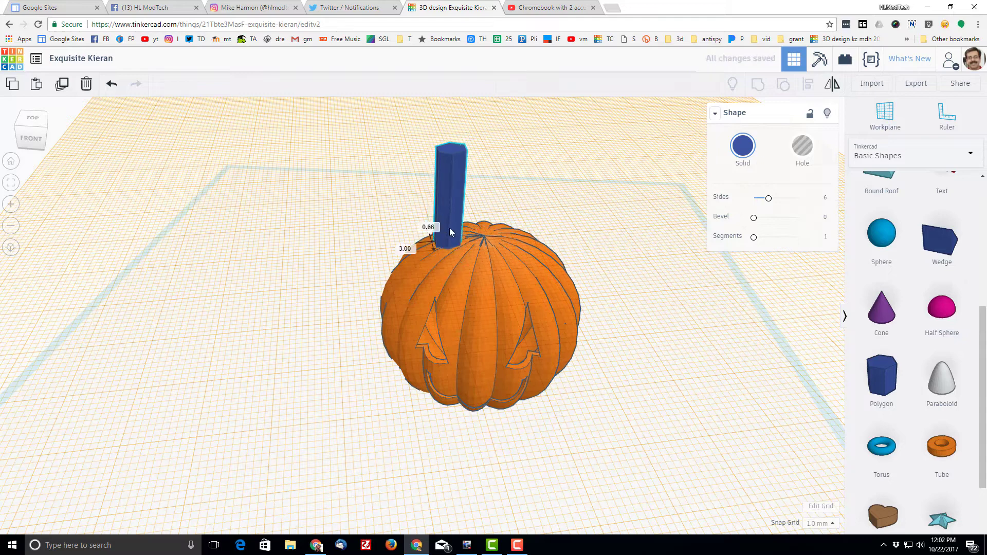
click(450, 190)
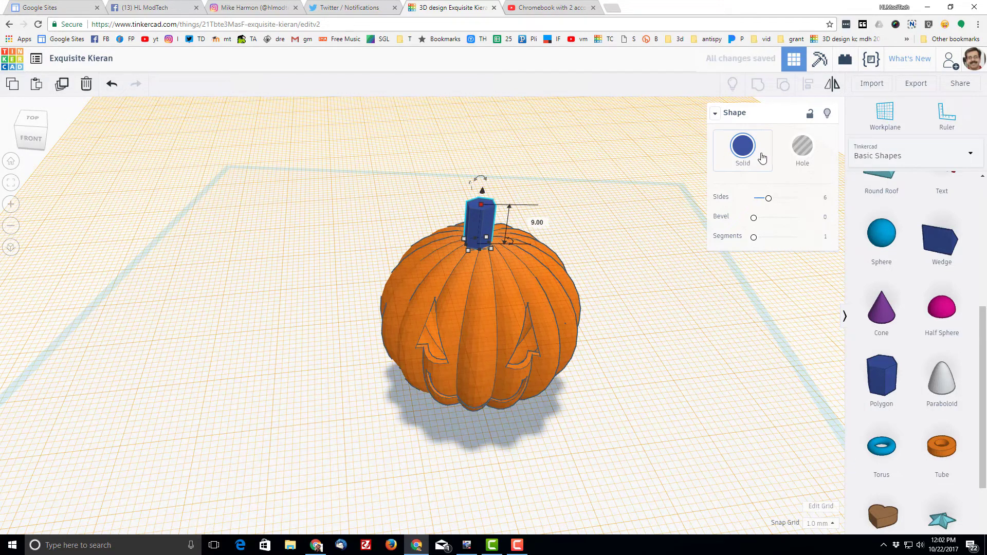
click(743, 146)
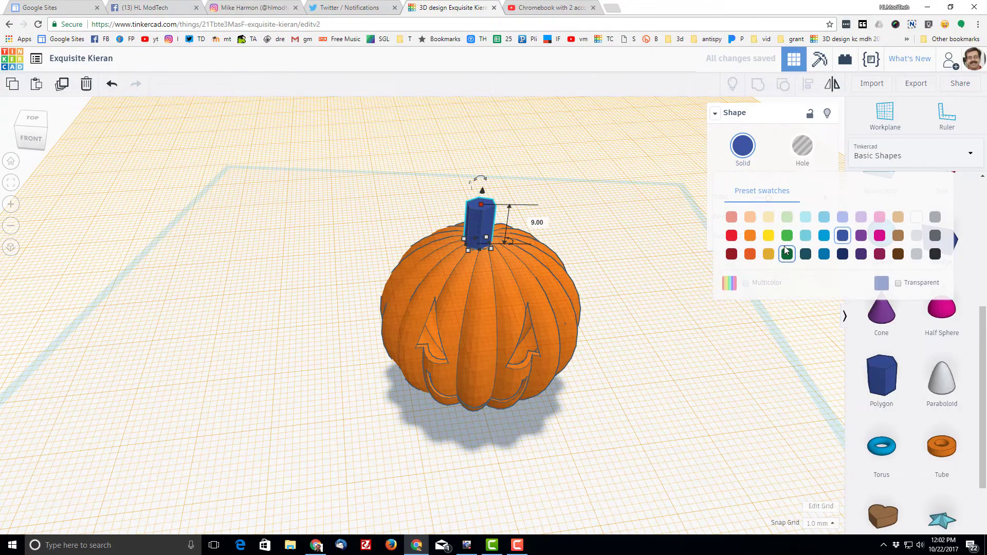
click(786, 253)
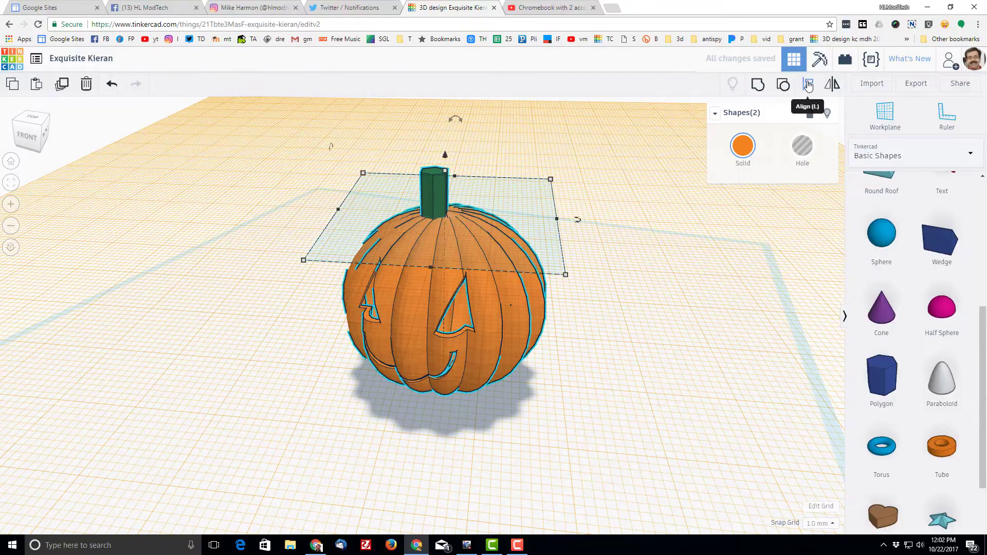
click(809, 83)
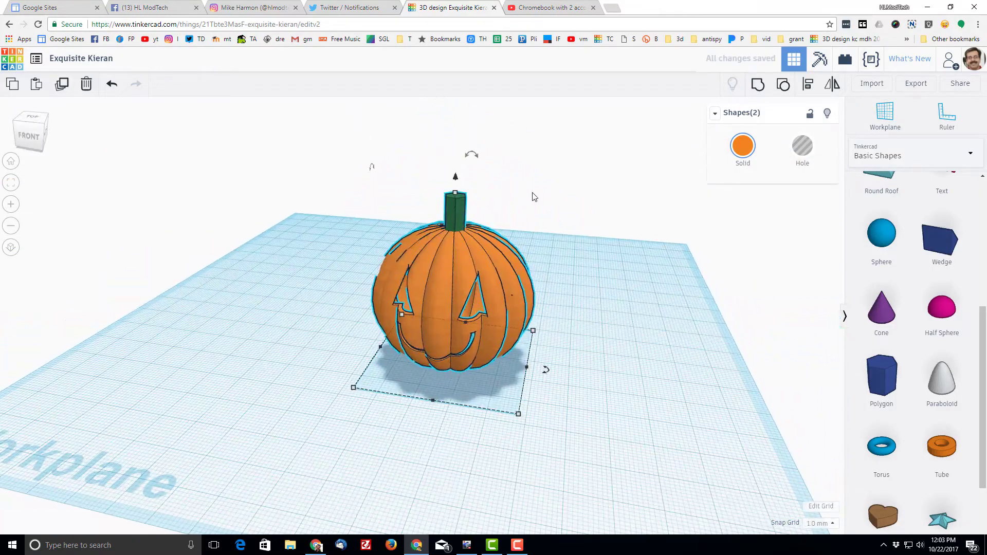
click(455, 201)
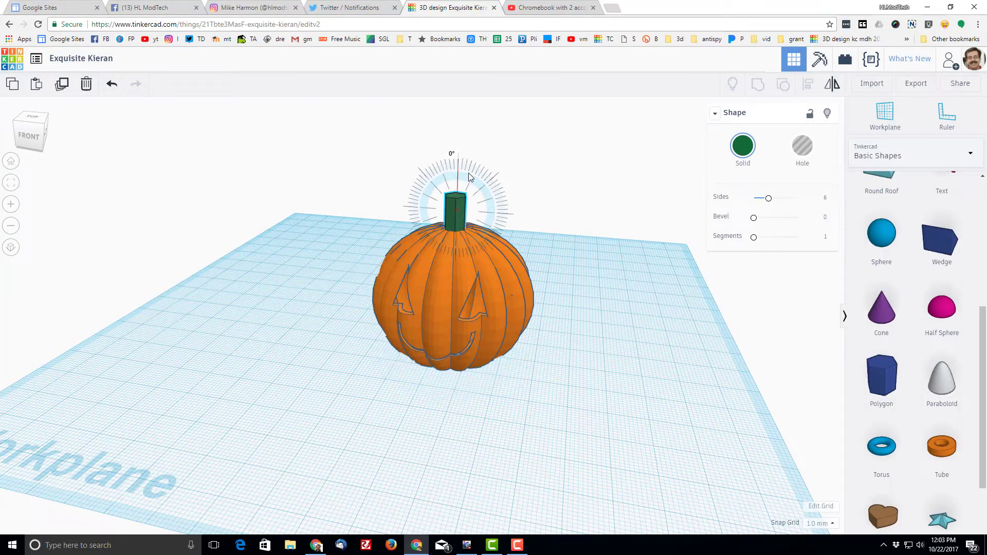